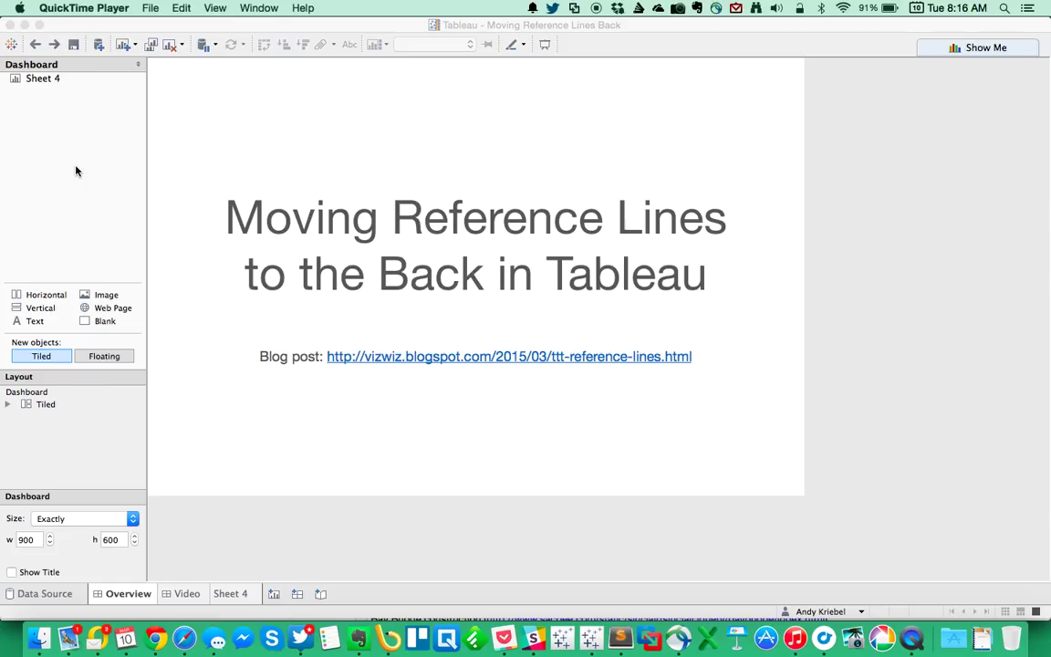
Switch from the title dashboard to the Sheet 4 worksheet.
click(233, 595)
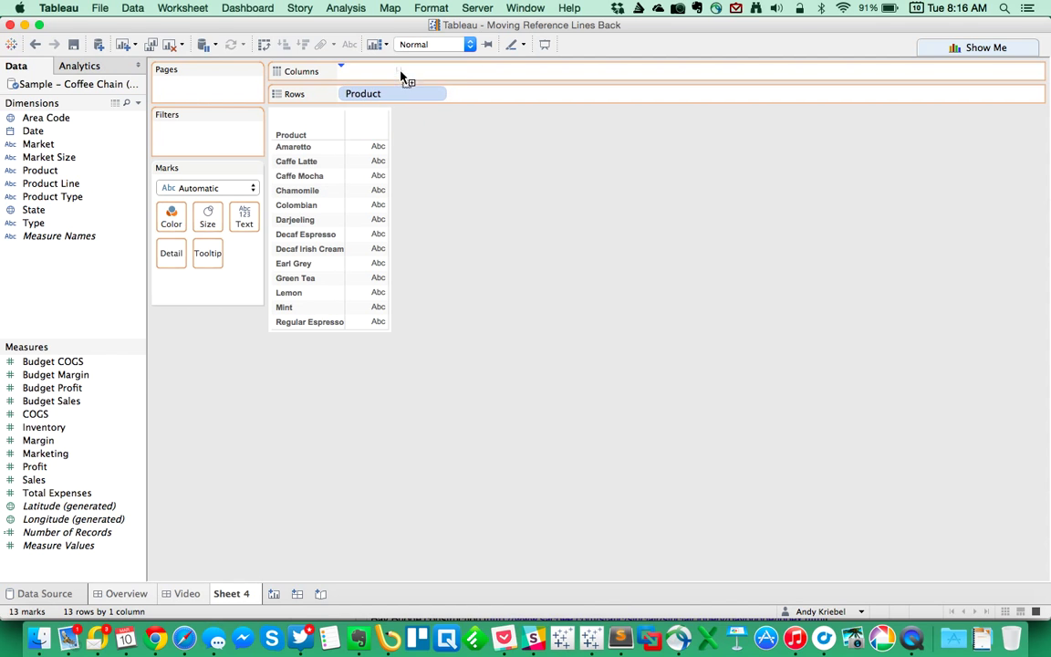
Plot Sales bars per product and start a per-cell SUM(Budget Sales) reference line.
drag(33, 478, 392, 69)
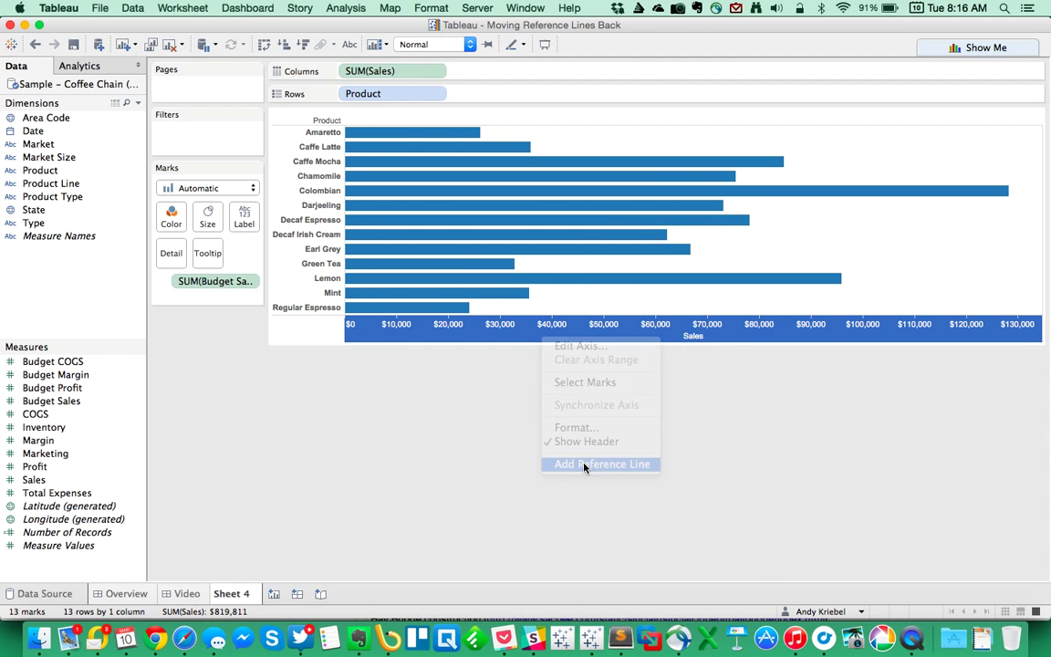
click(602, 464)
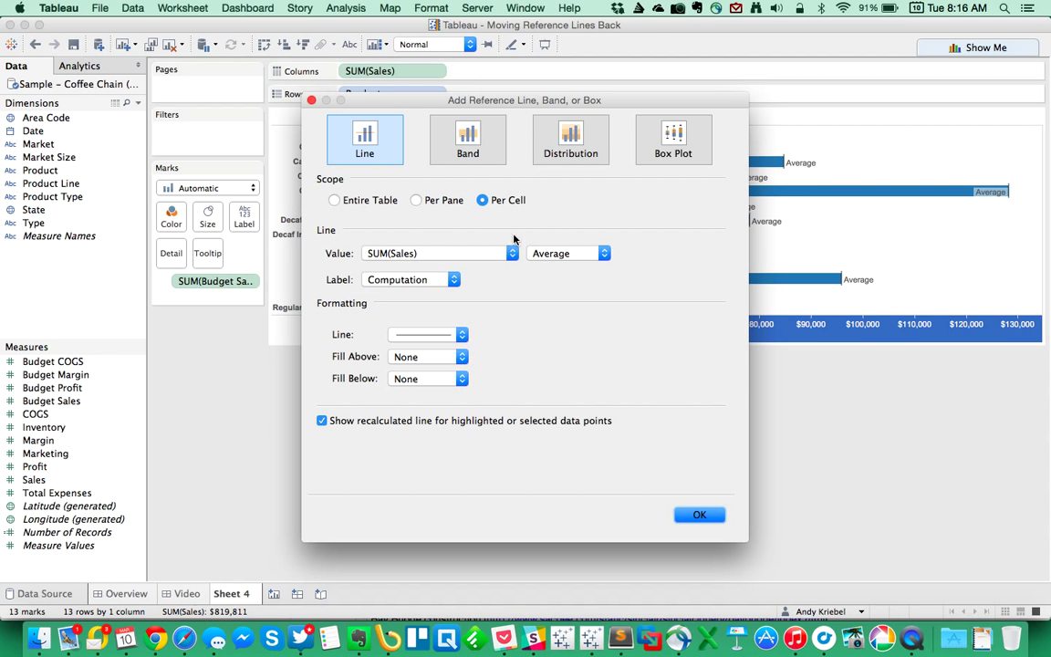
click(511, 254)
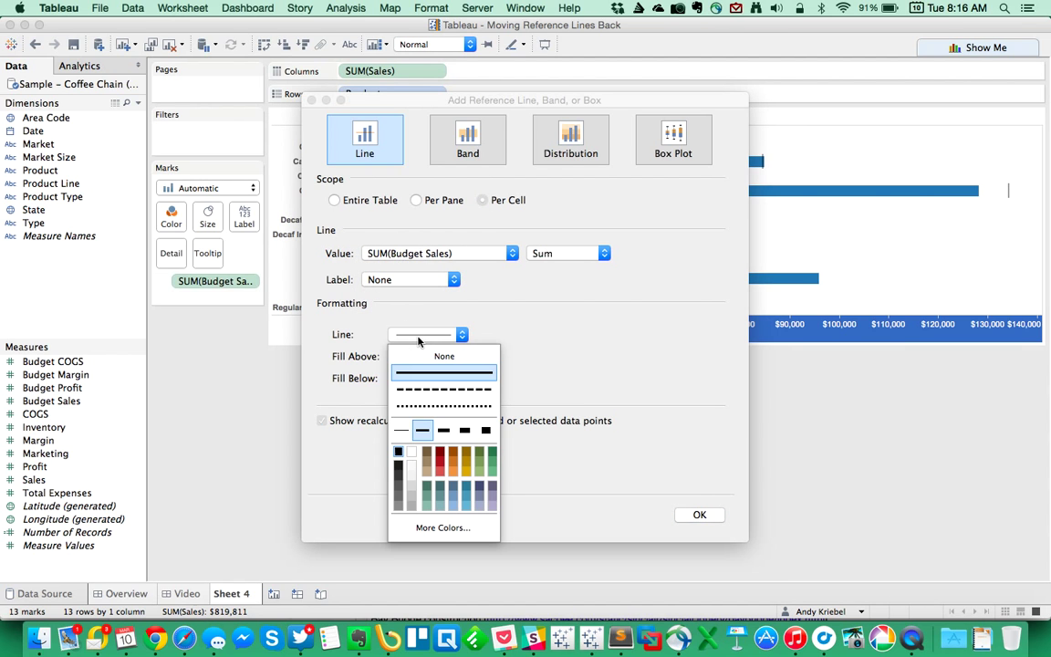
mouse_move(613, 487)
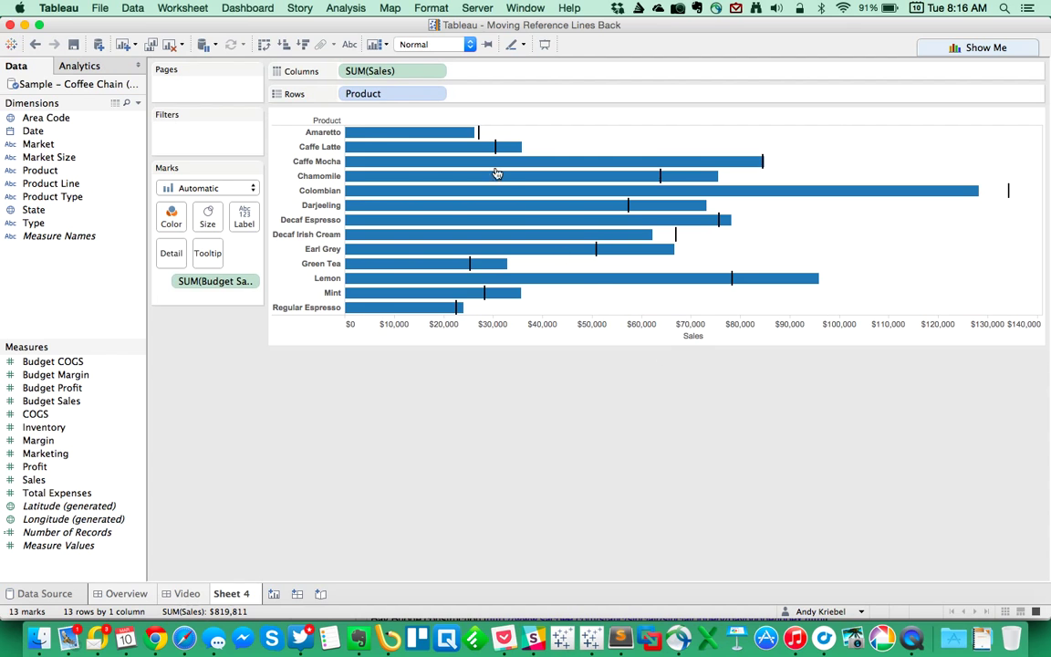
mouse_move(791, 214)
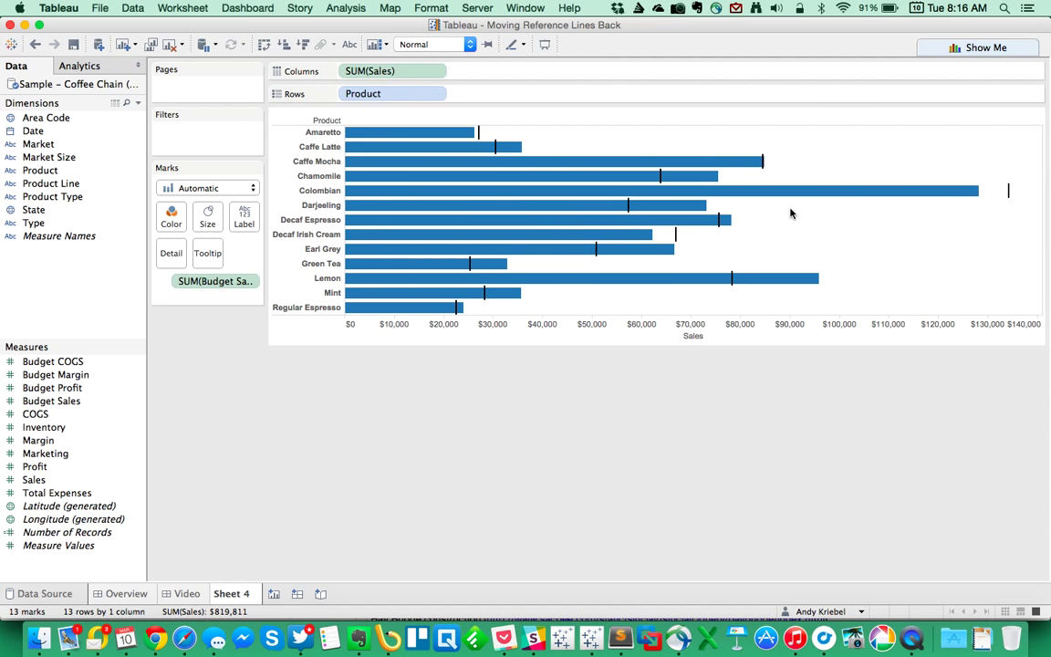
Review the budget reference line options and rename the sheet 'Lines in front of Bars'.
right_click(1007, 191)
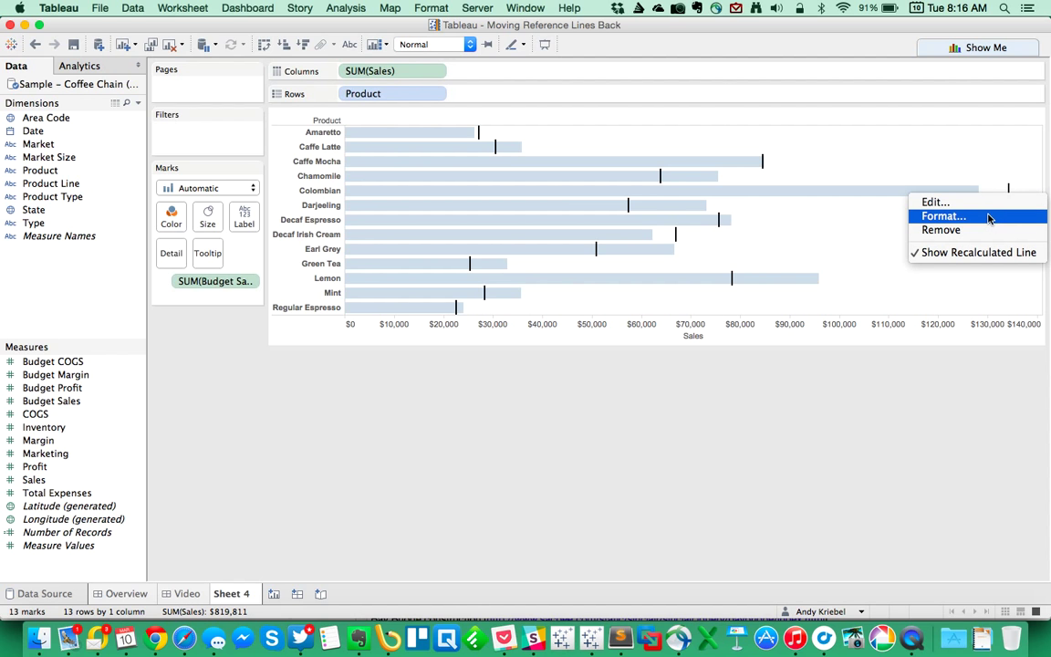
mouse_move(970, 215)
text(L)
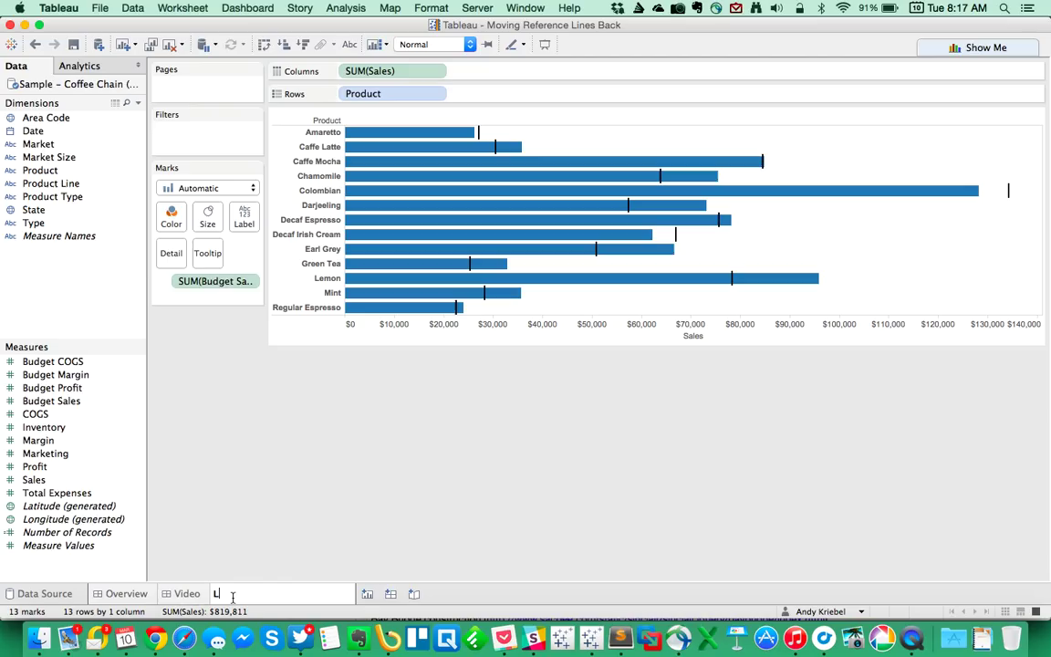
text(ines in front of B)
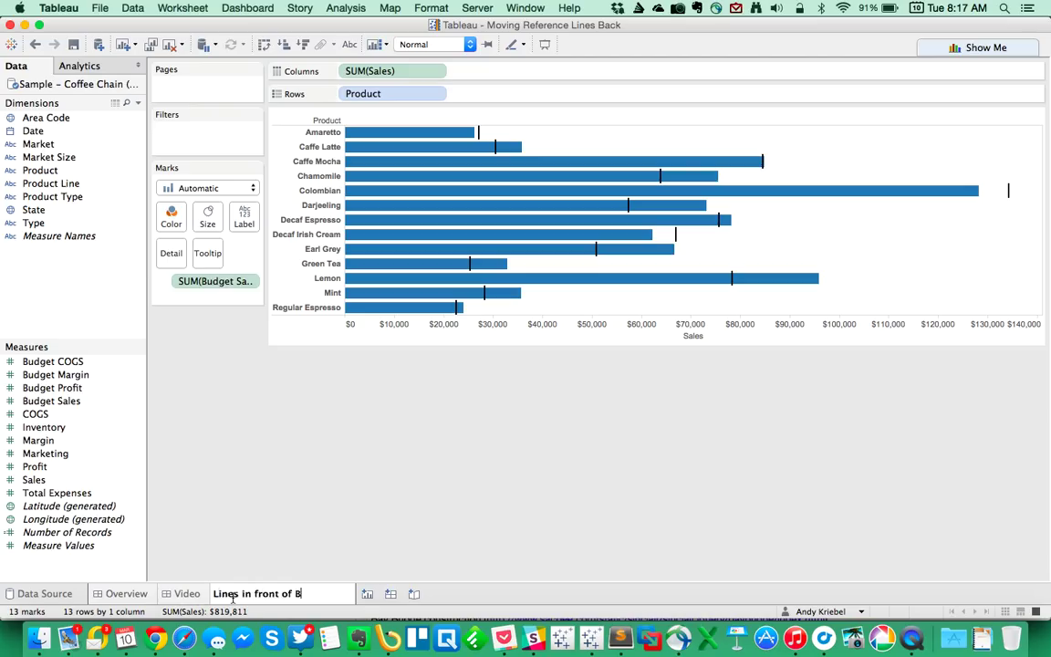
Remove the budget reference line from the Sales axis on Sheet 2.
right_click(266, 594)
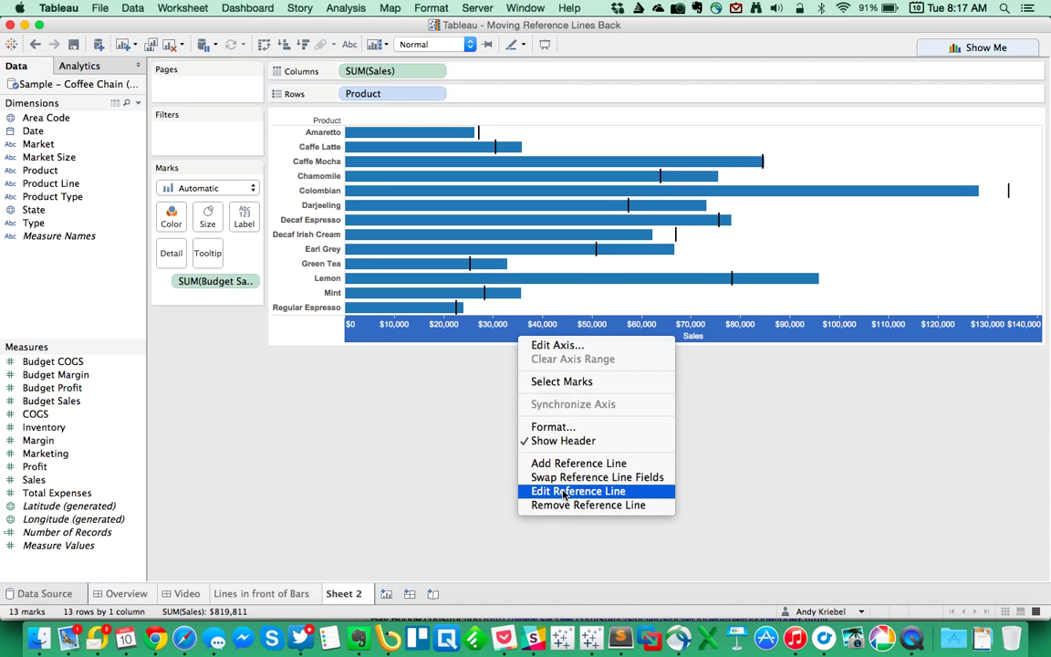
click(588, 504)
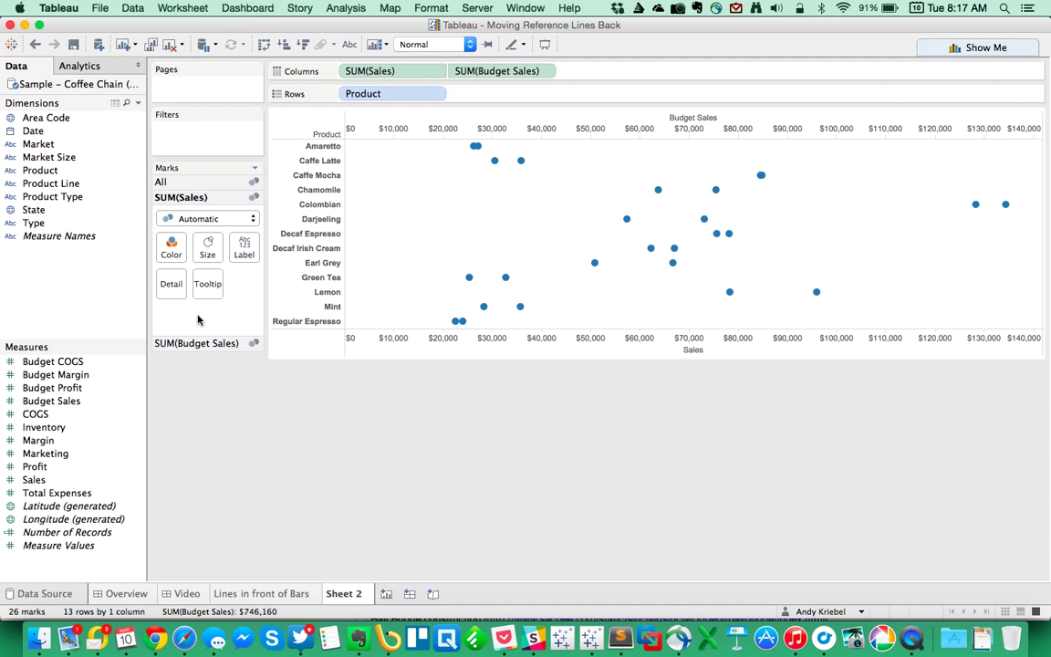
Show SUM(Sales) as bars and SUM(Budget Sales) as resized Gantt marks.
click(208, 219)
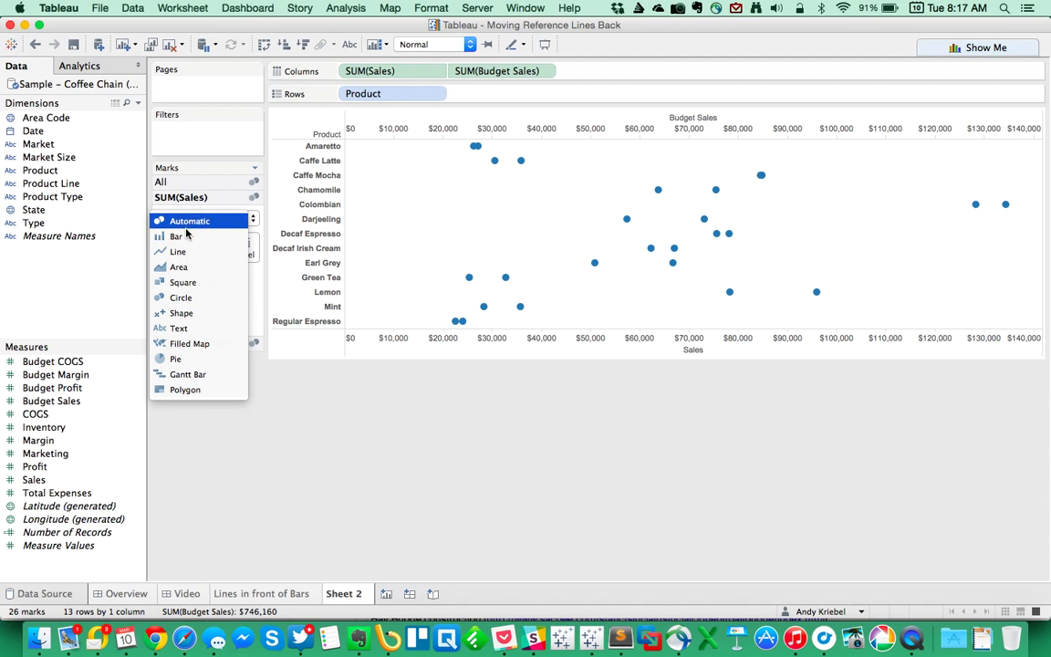
click(175, 237)
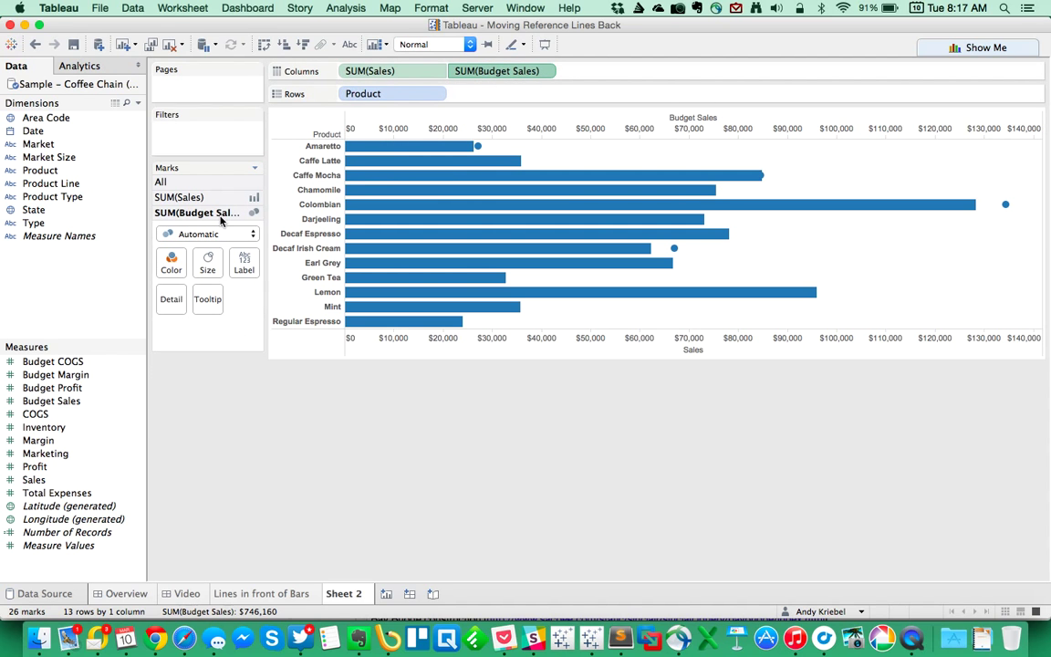
click(208, 233)
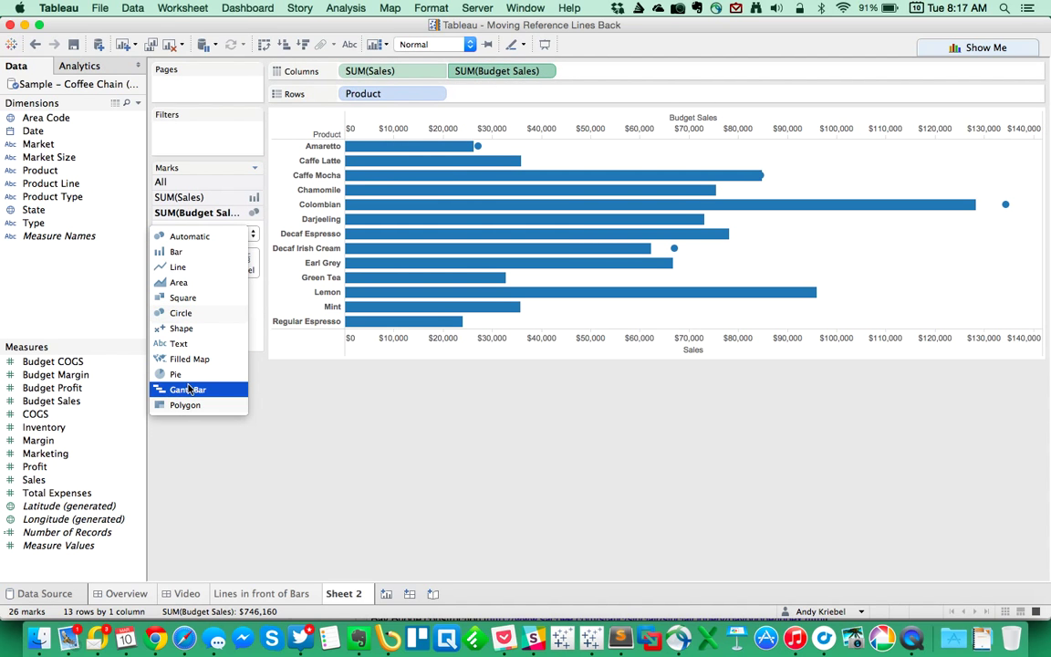
click(186, 391)
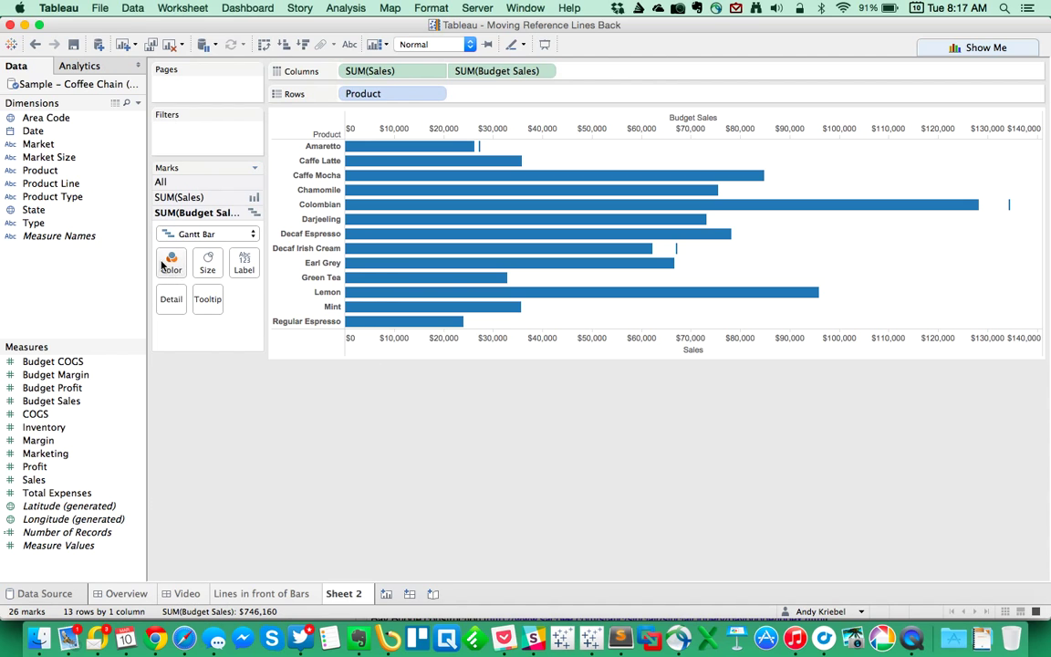
click(172, 262)
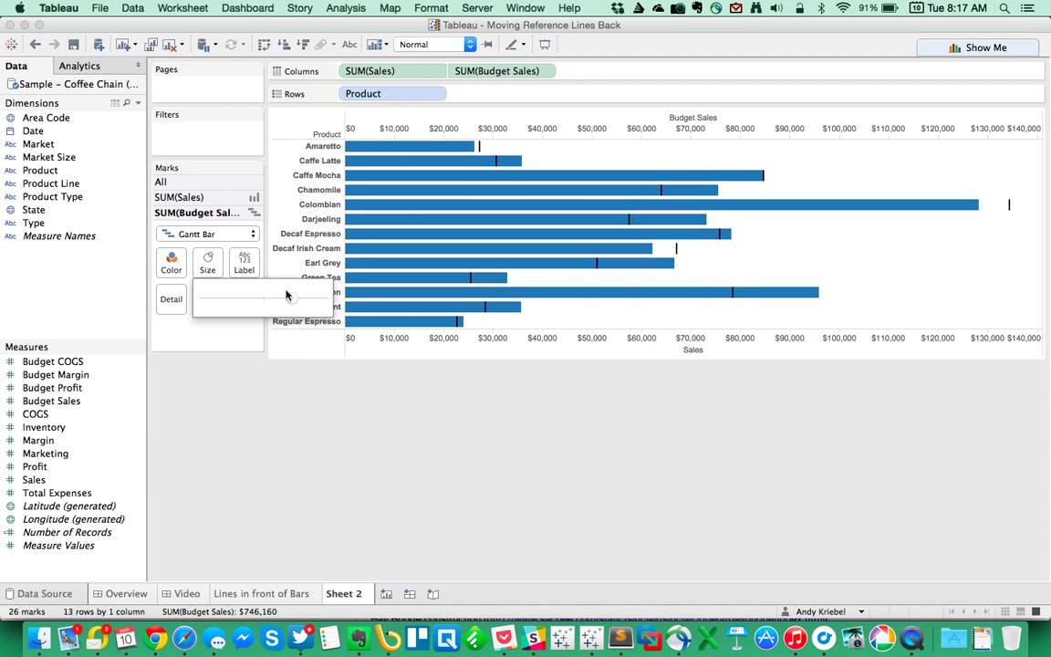
mouse_move(307, 303)
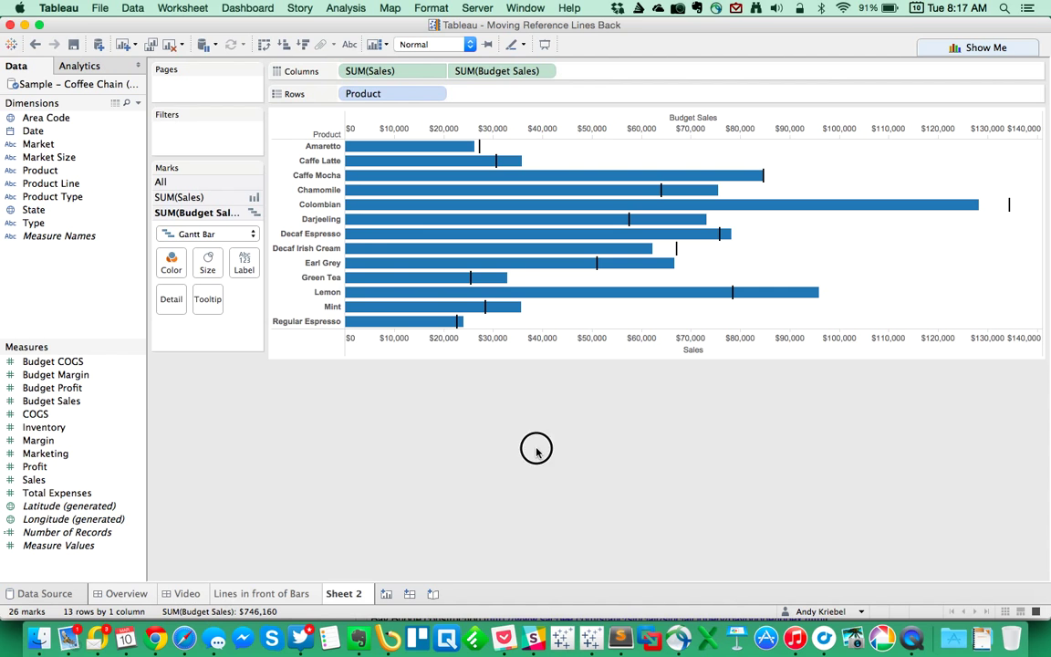
mouse_move(452, 146)
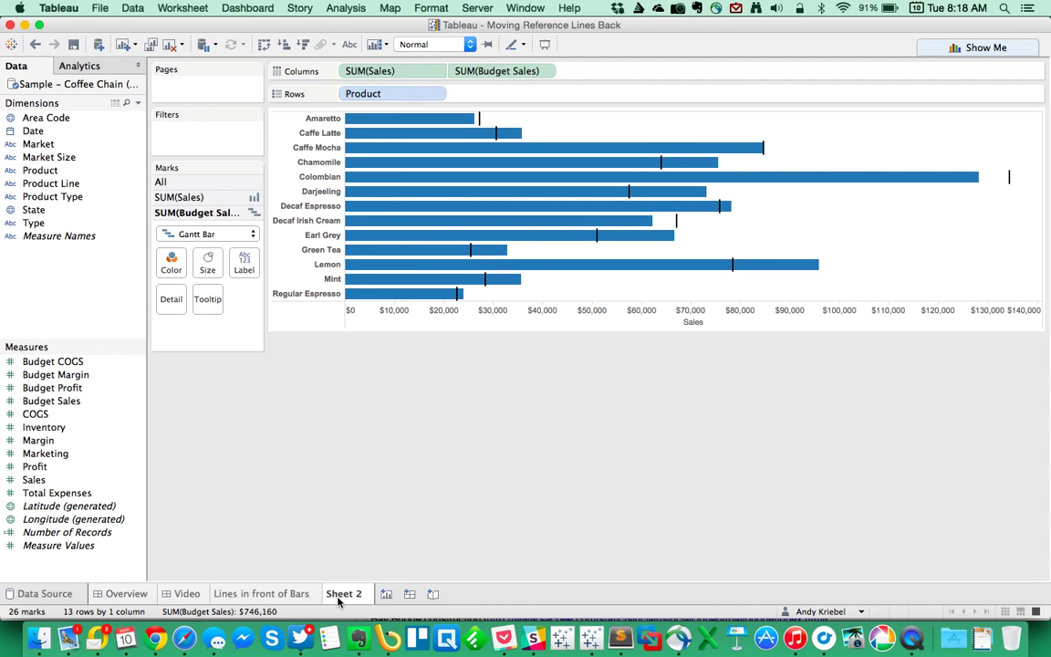
mouse_move(446, 507)
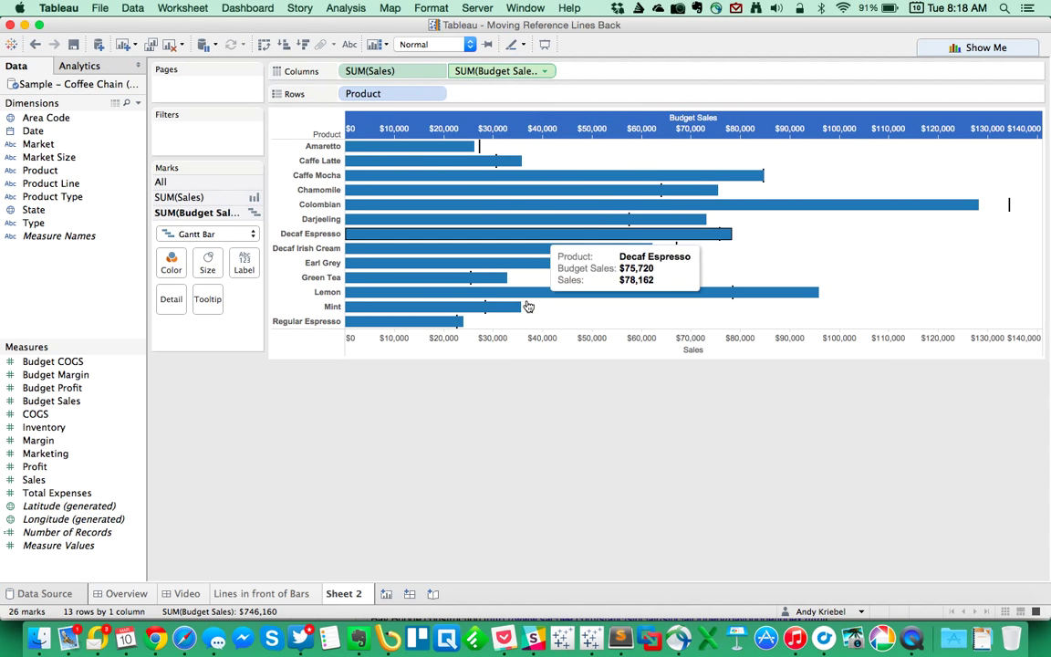
mouse_move(666, 262)
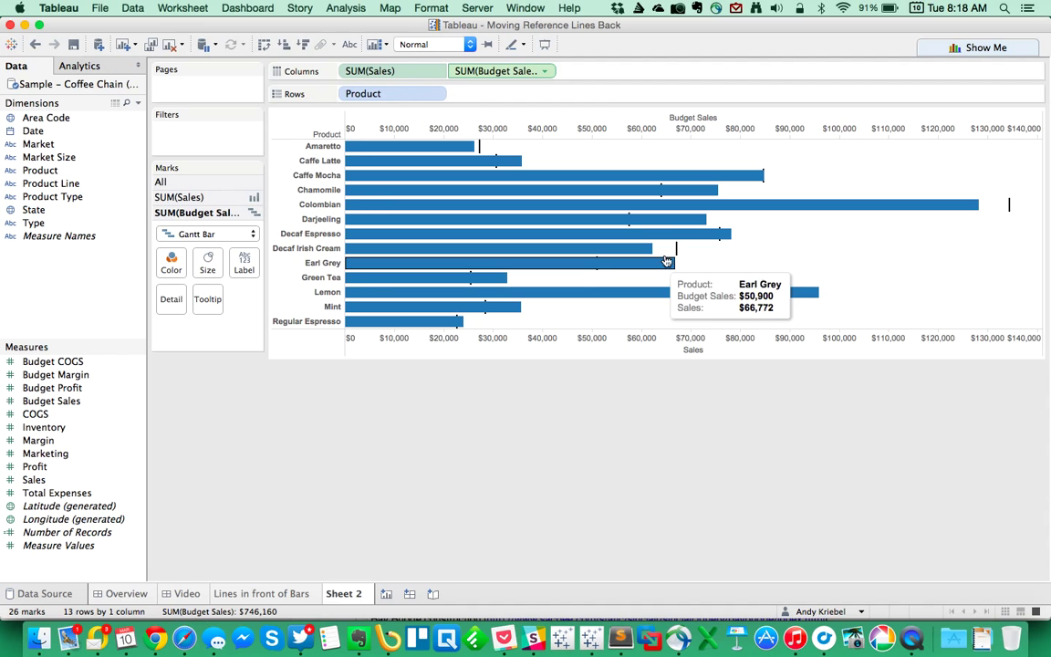
mouse_move(719, 267)
text(Refere)
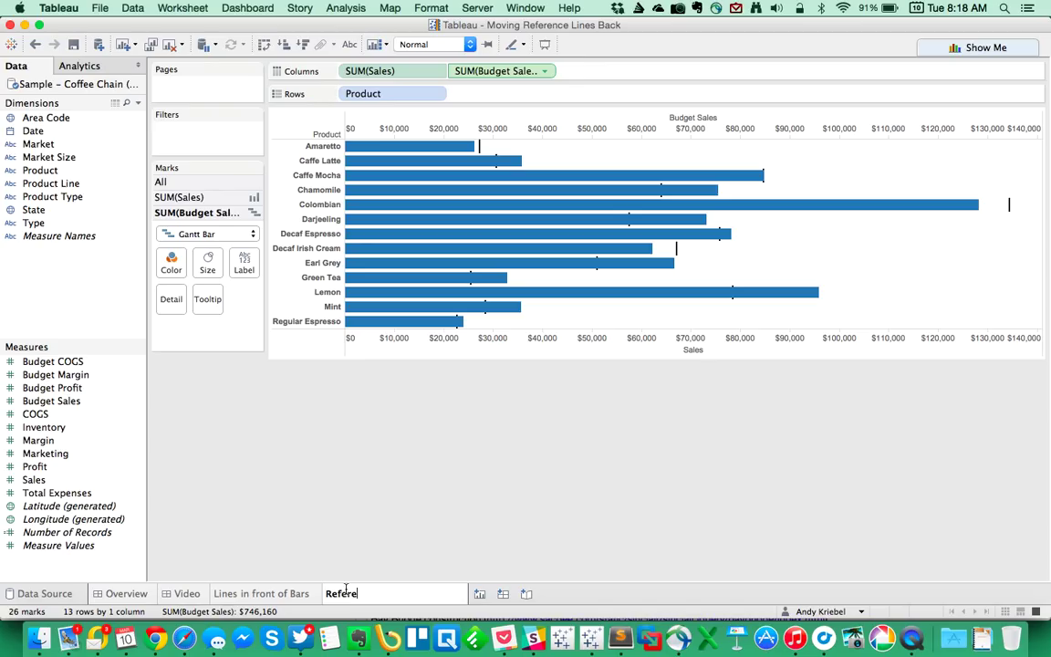
Finish naming the Reference Line Behind Bars sheet and duplicate it as Sheet 3.
text(nce Line Behind Bars)
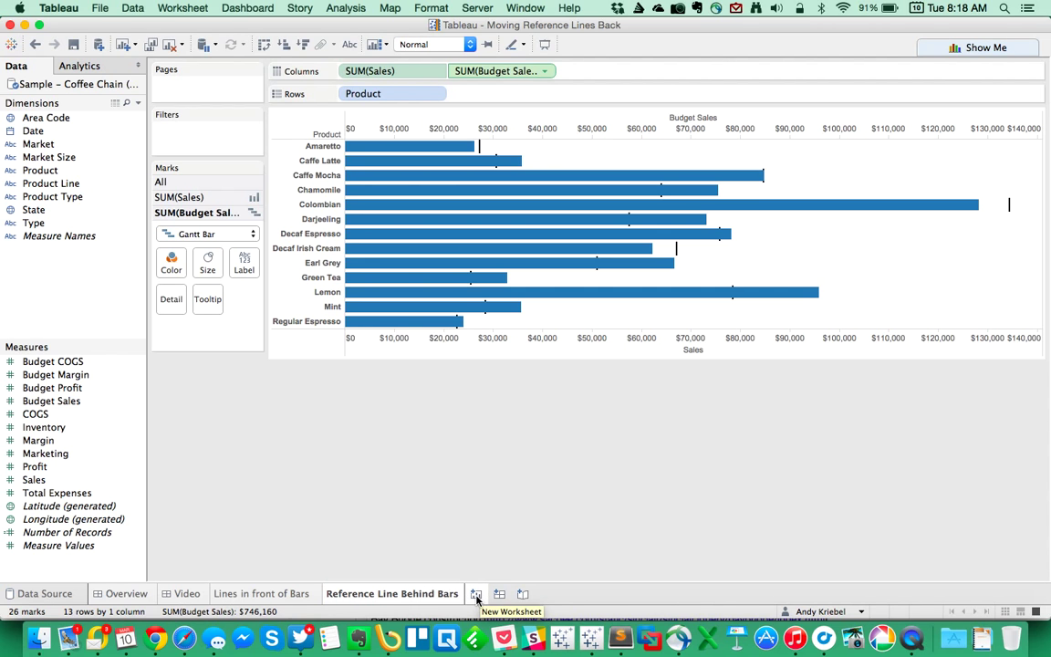
right_click(392, 595)
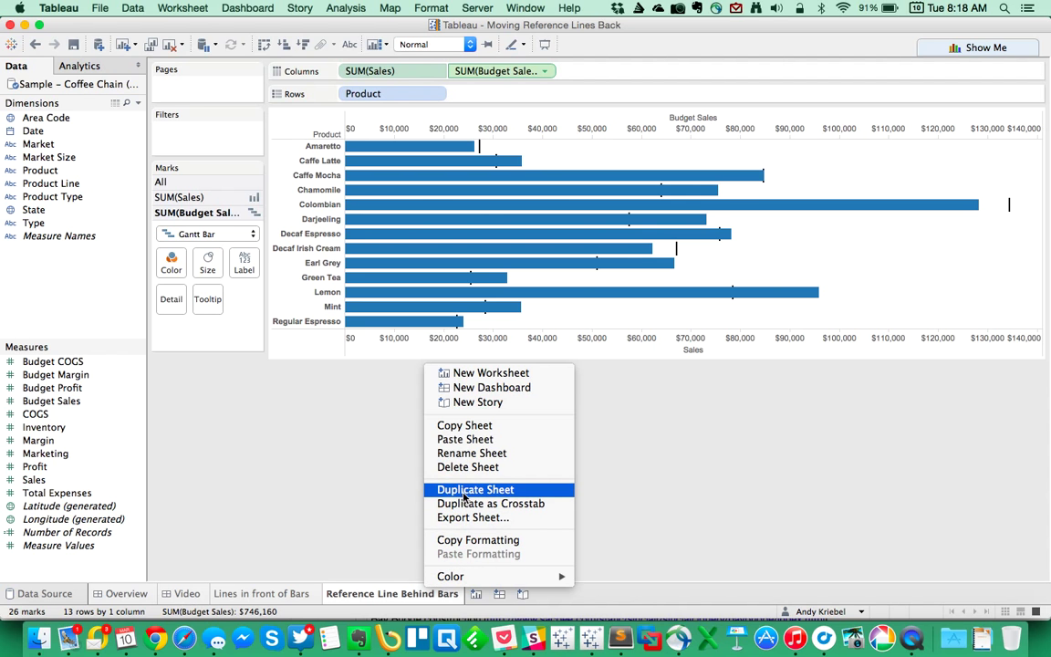
click(474, 489)
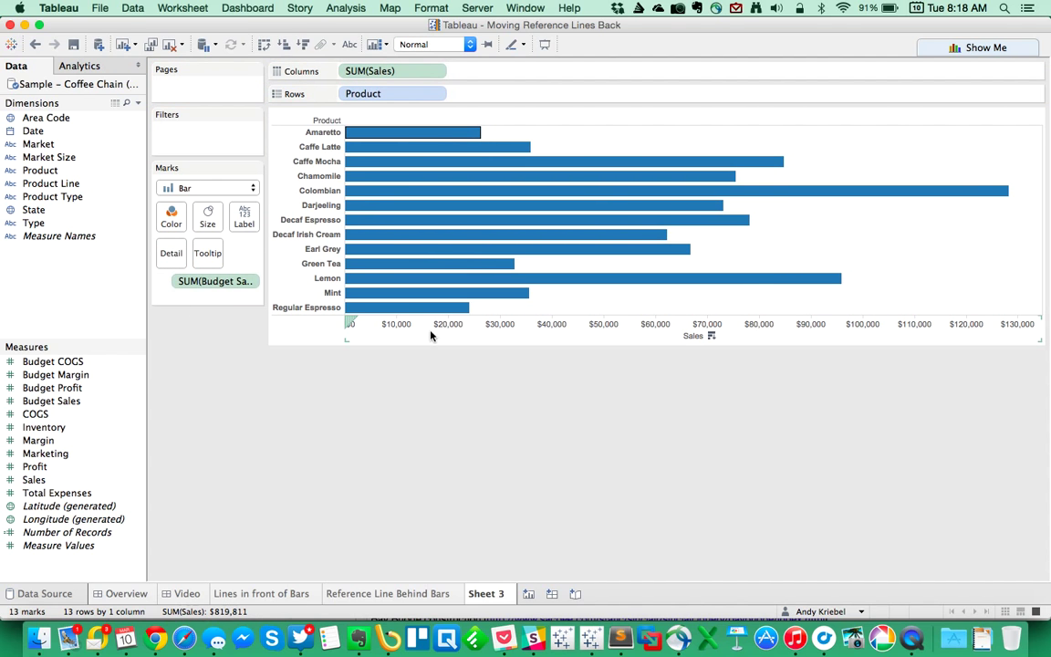
Create calculated field Budget Sales Adjusted as [Budget Sales]*.99.
right_click(475, 324)
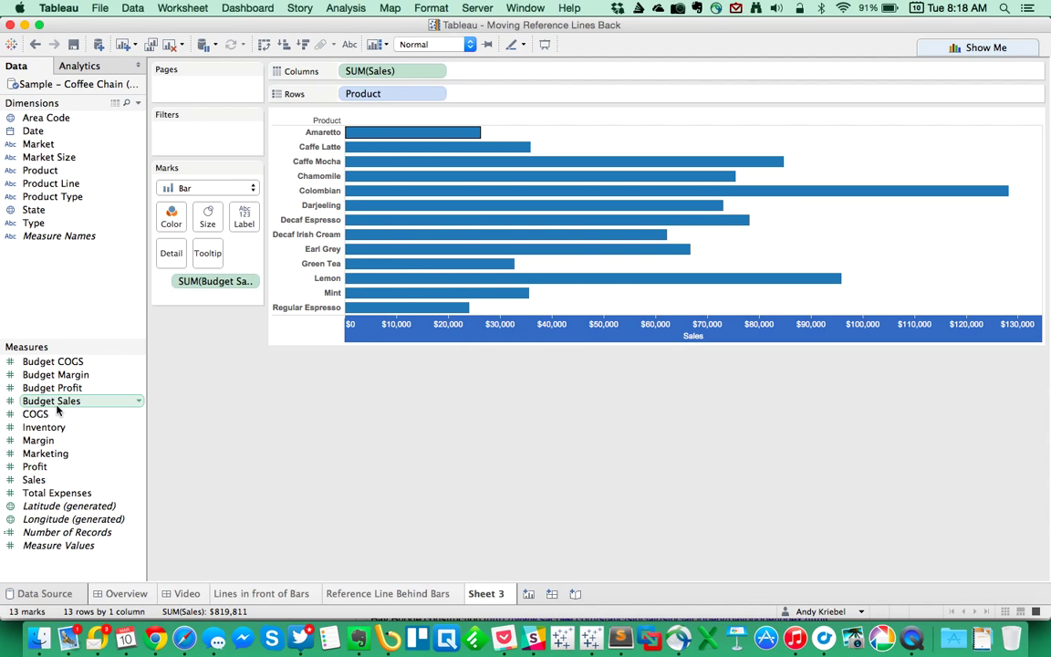
right_click(51, 401)
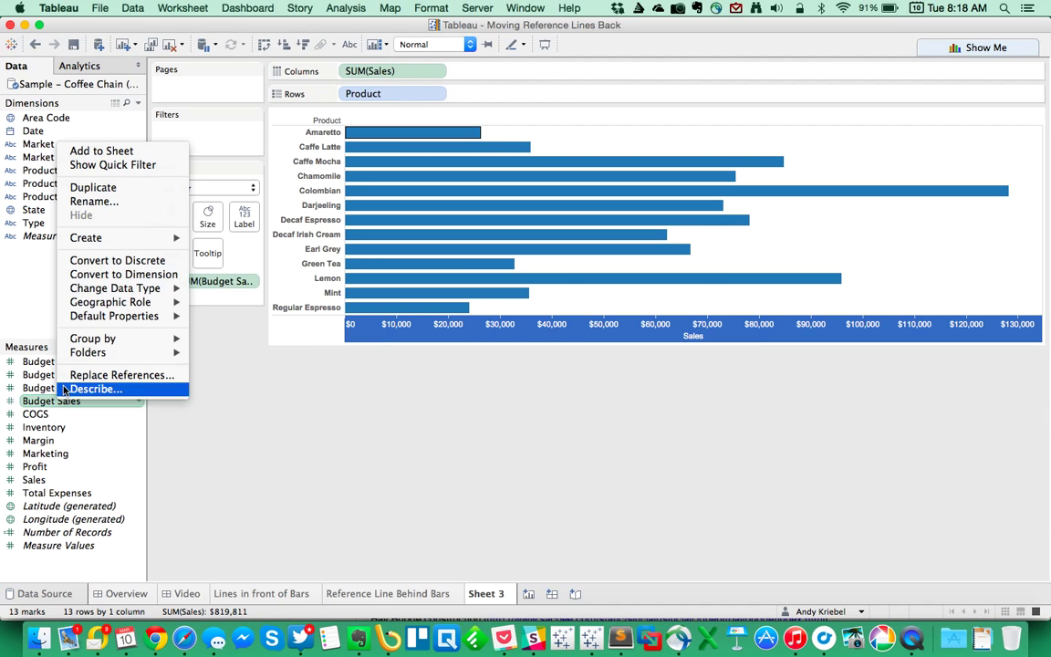
mouse_move(117, 259)
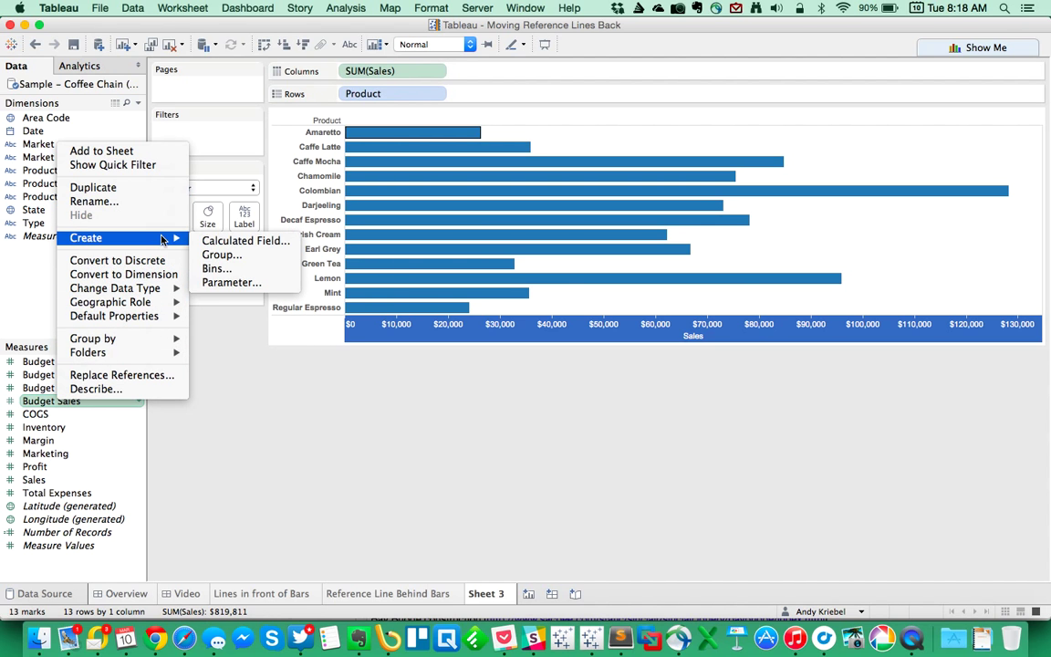
click(244, 240)
text(Budget)
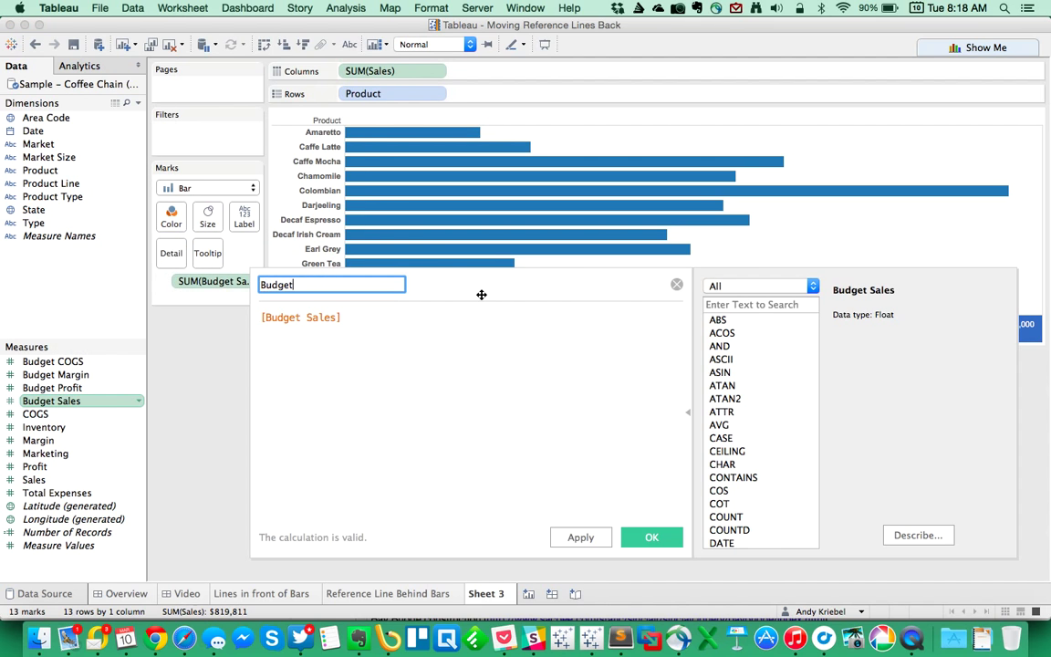
text(Sales Adjusted)
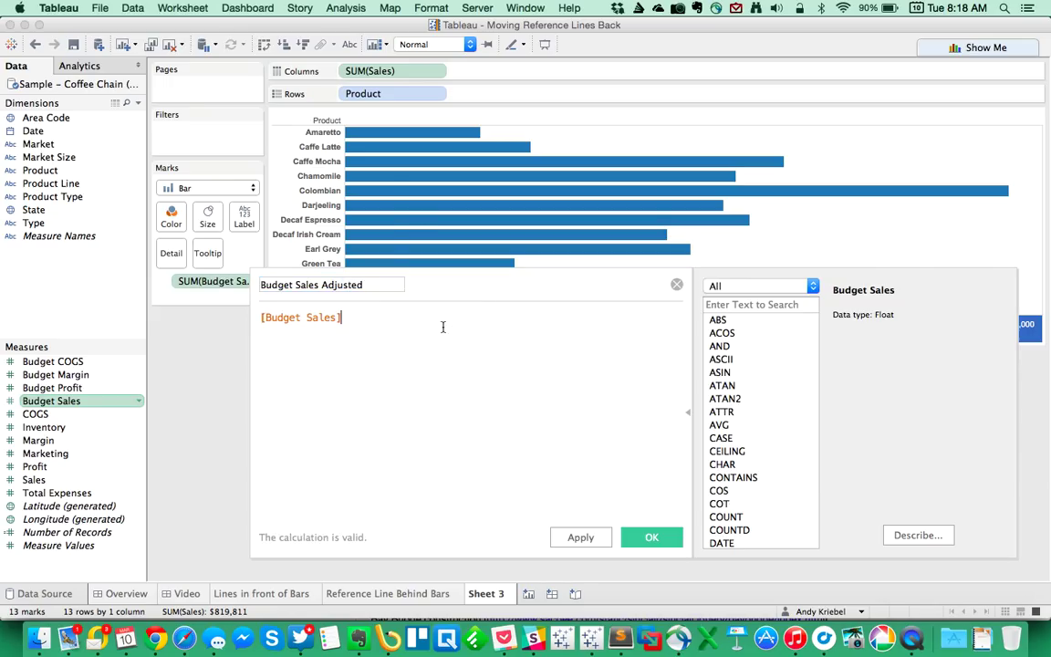
text(*.99)
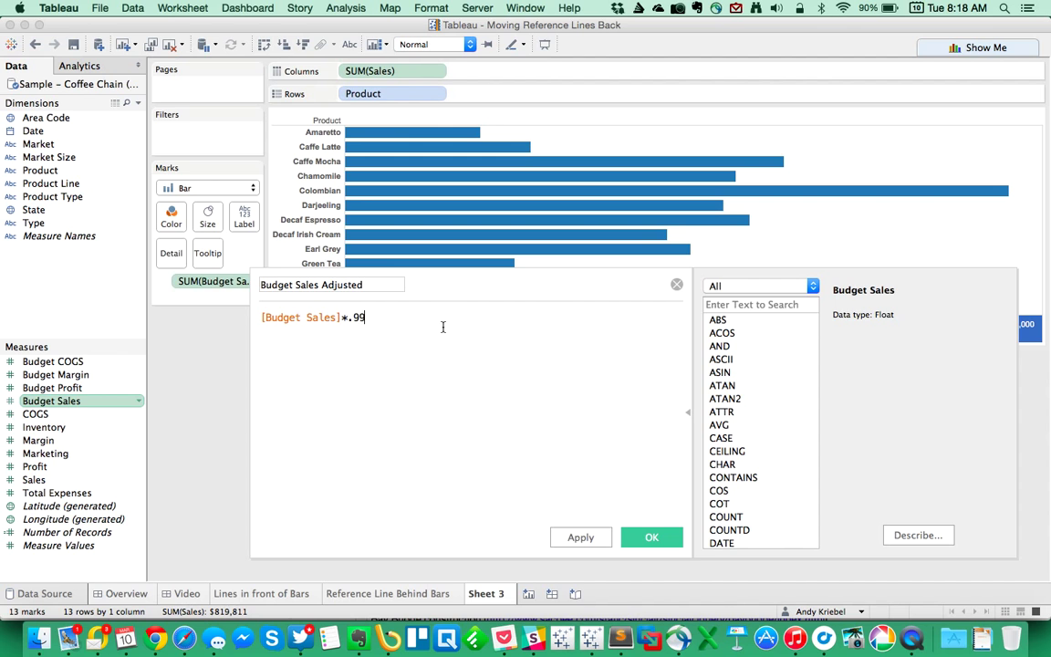
click(651, 536)
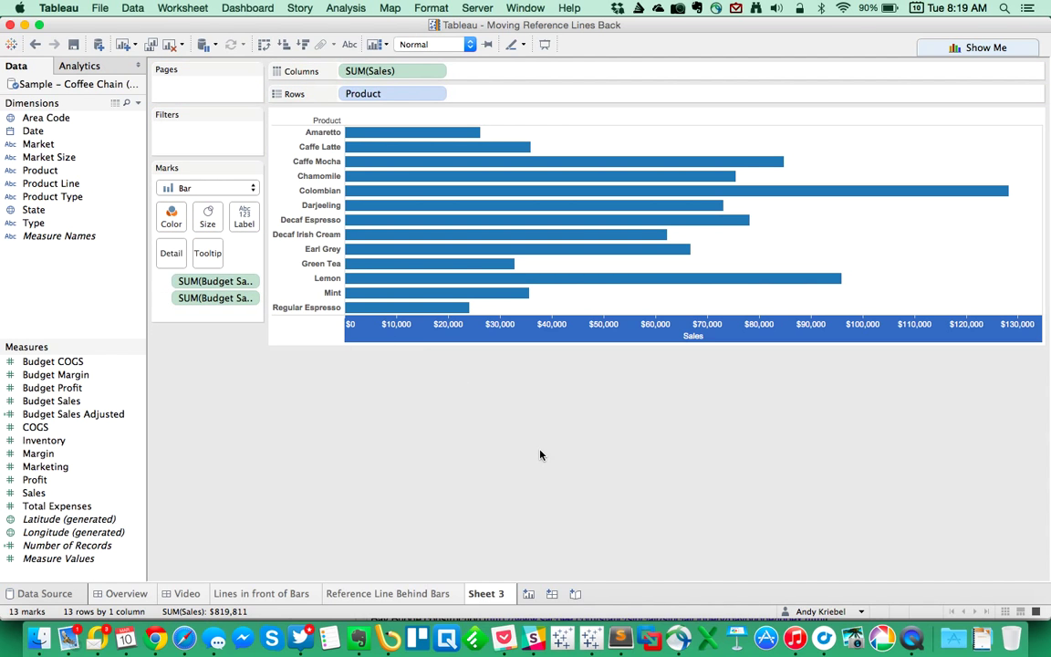
Add a per-cell band from SUM(Budget Sales) to SUM(Budget Sales Adjusted) on the Sales axis.
right_click(543, 325)
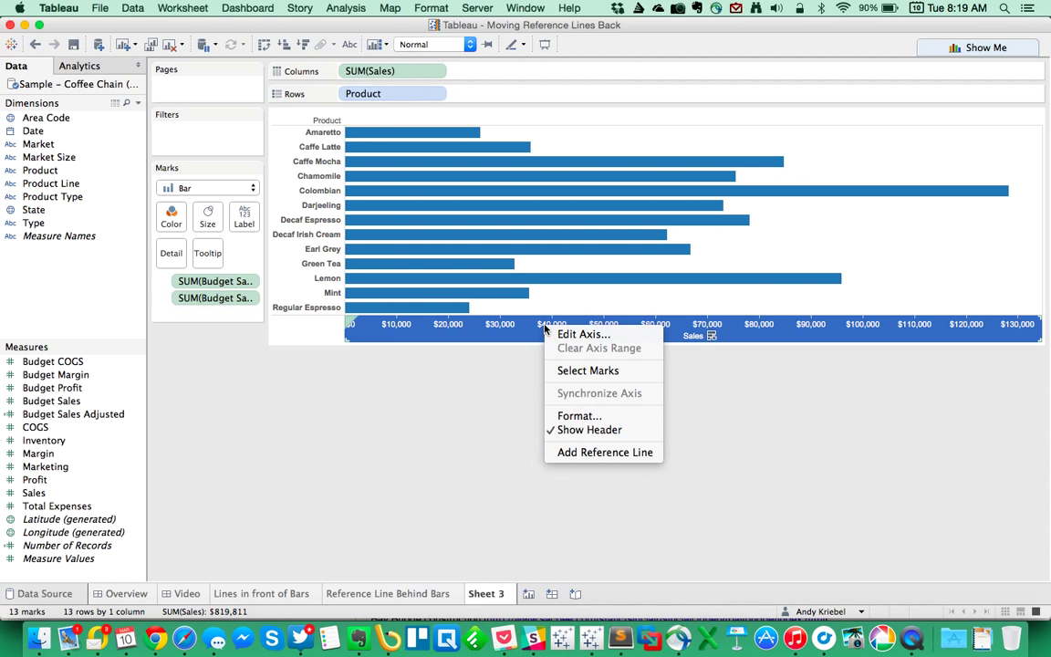
click(604, 452)
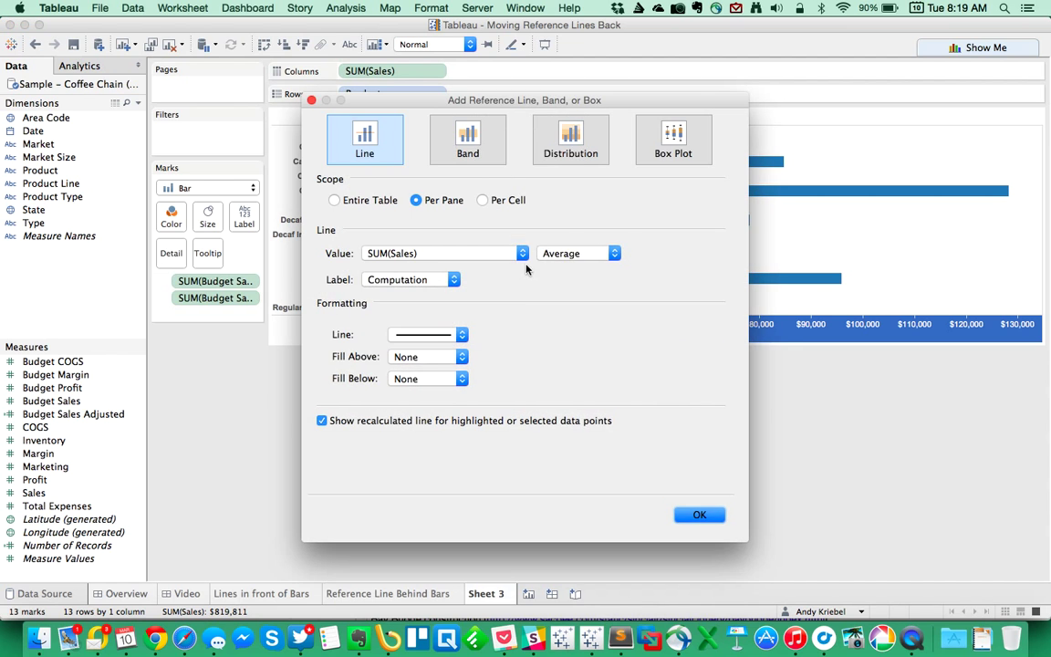
click(467, 139)
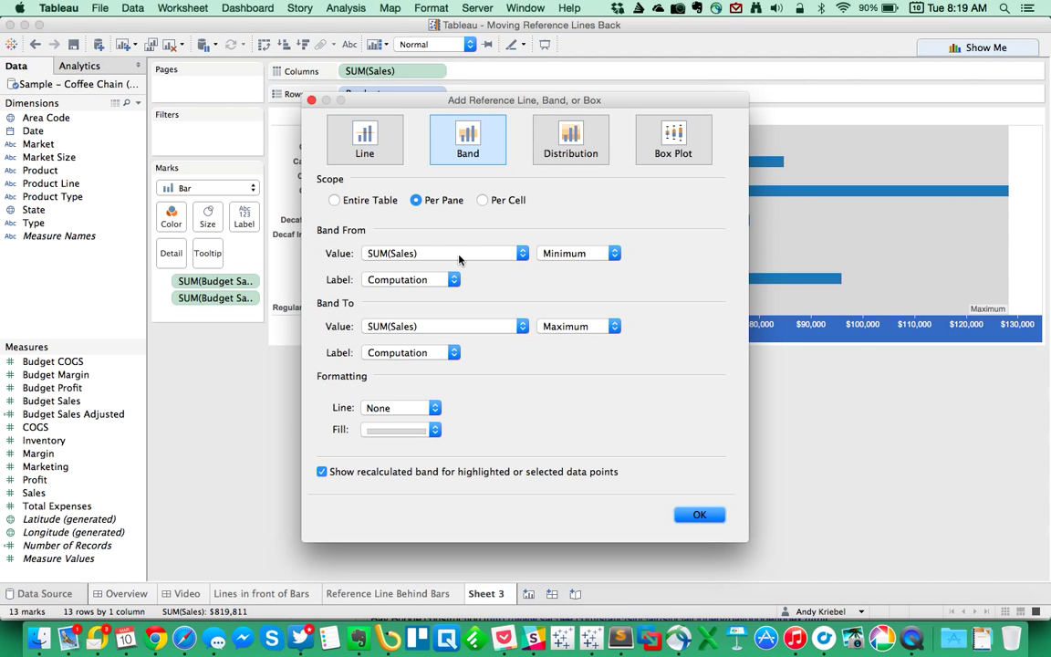
click(482, 199)
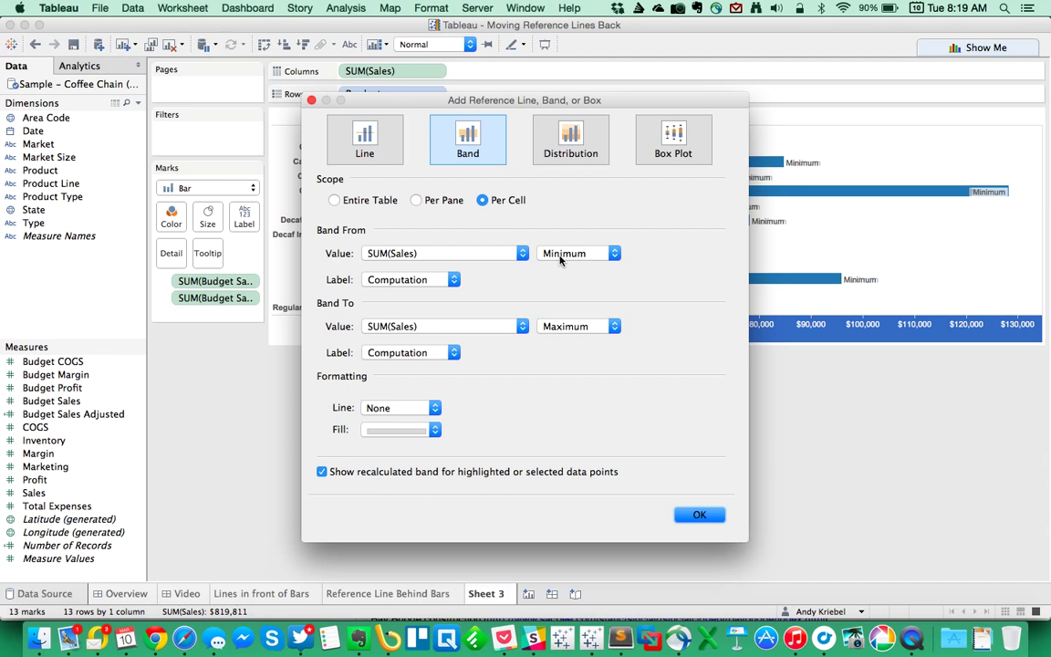
click(613, 251)
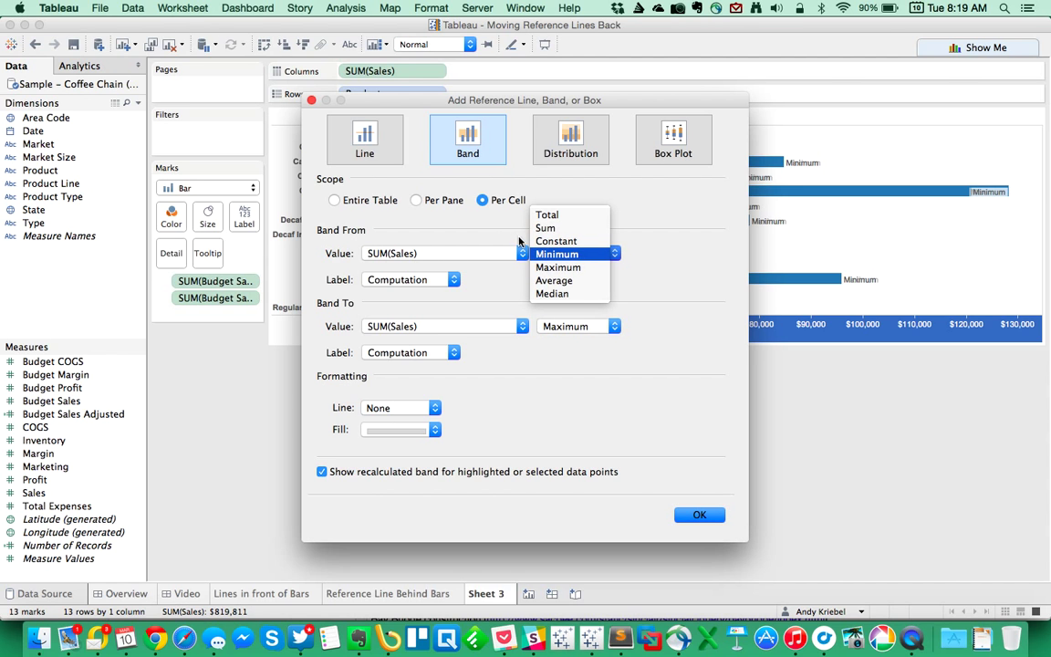
click(445, 251)
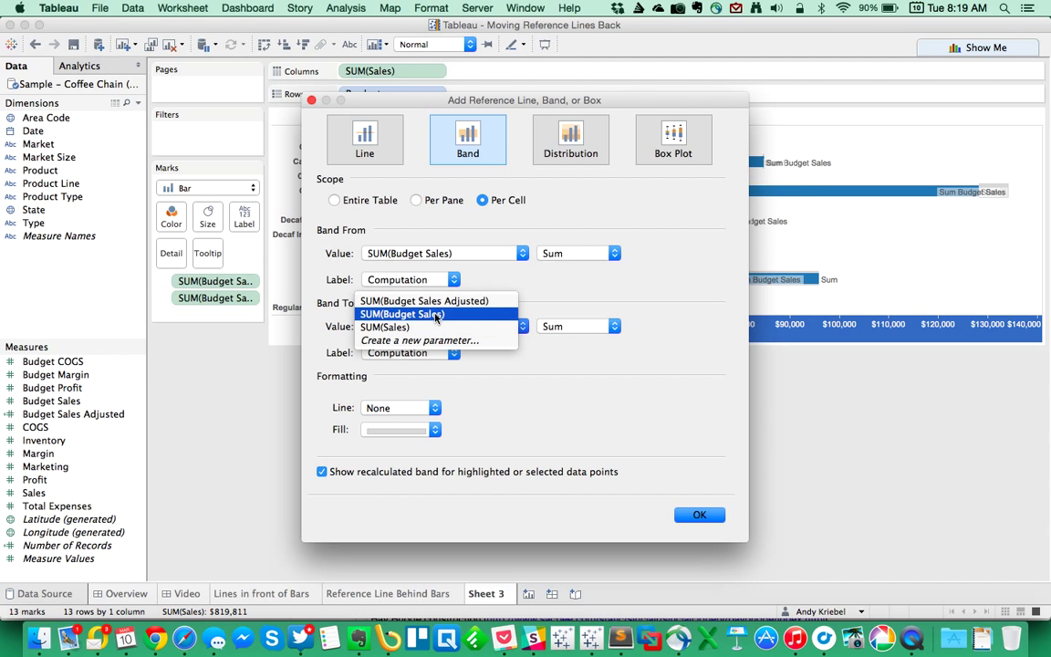
click(423, 301)
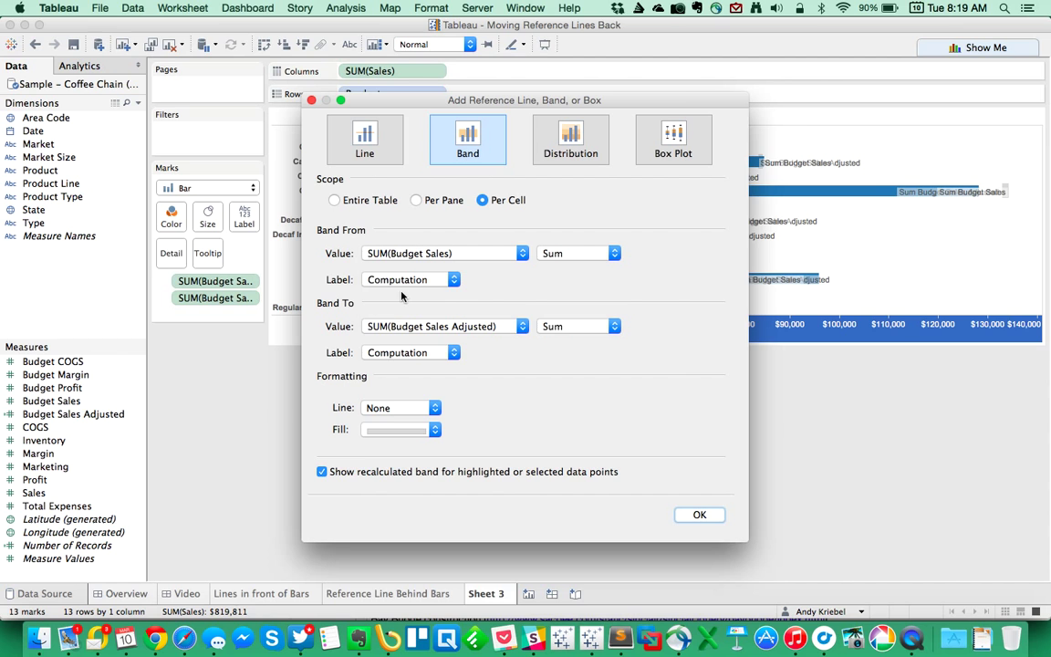
Set both band labels to None, fill it black, and apply the band.
click(410, 279)
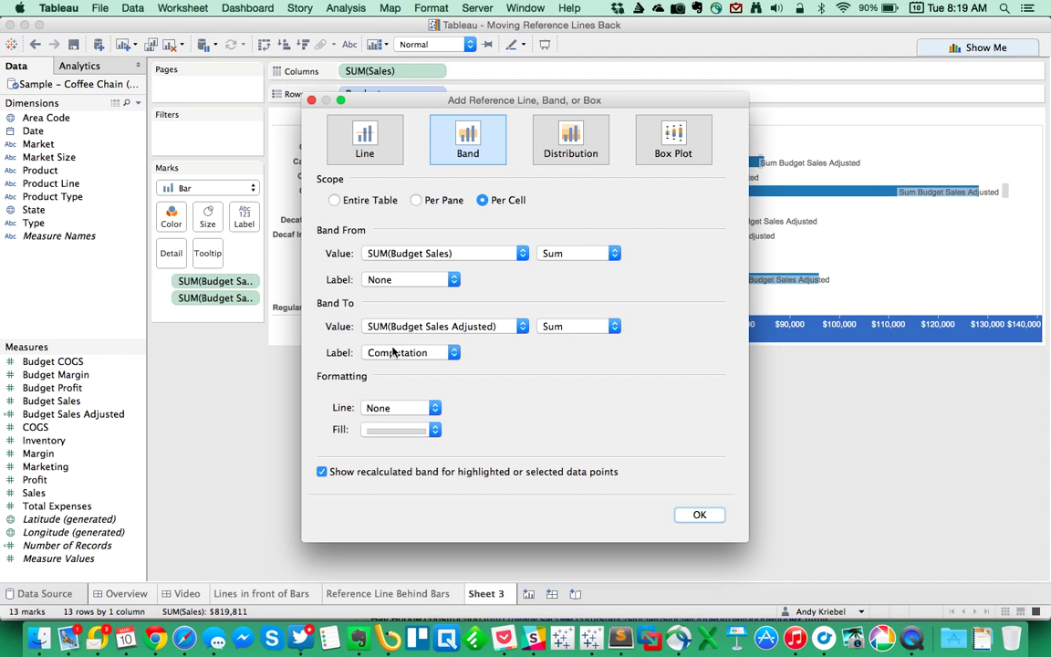
click(410, 352)
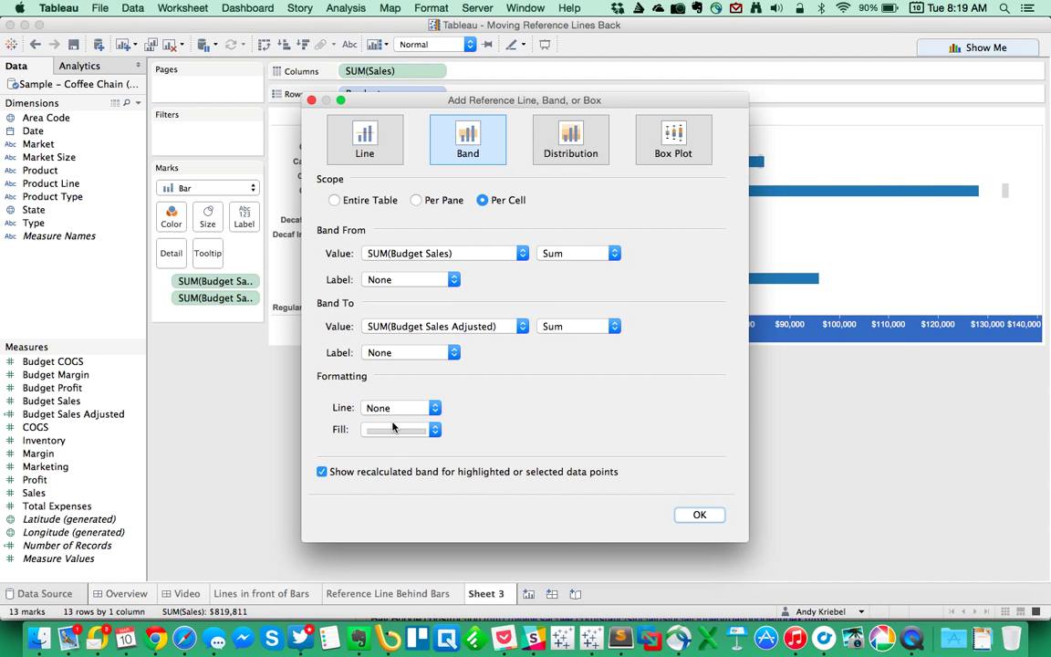
click(435, 428)
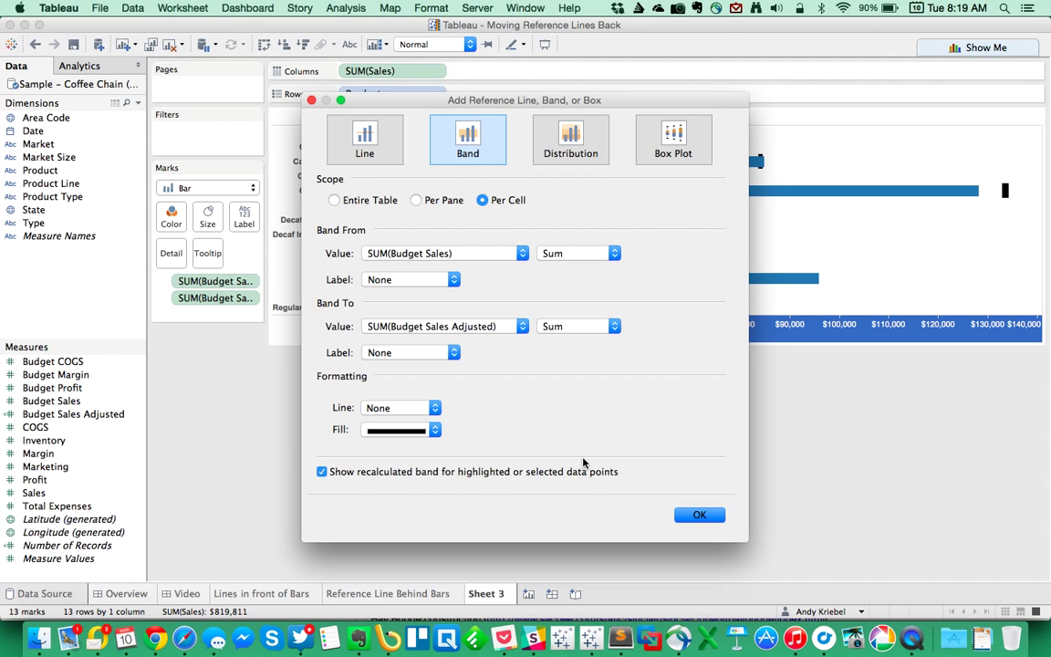
click(699, 515)
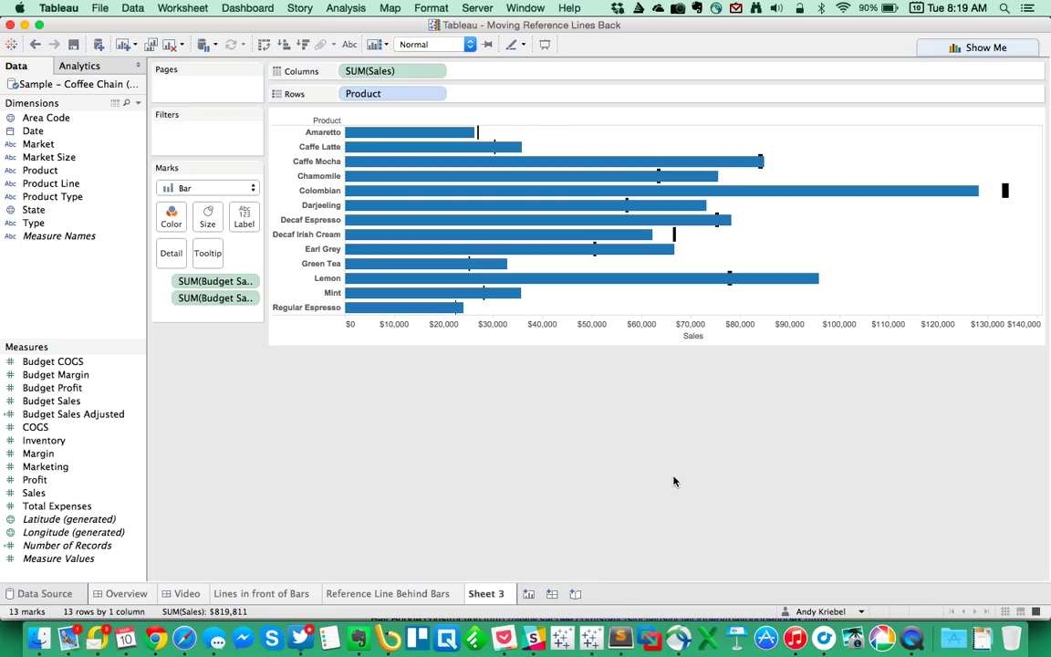
mouse_move(485, 595)
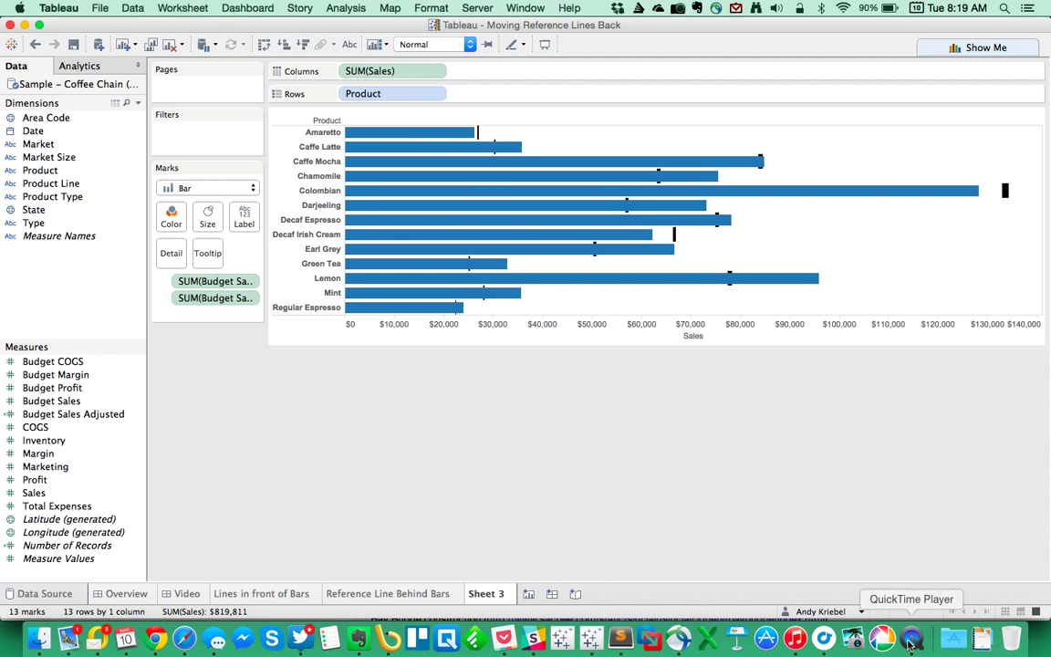
Bring QuickTime Player to the front, leaving the Sheet 3 chart unchanged.
click(912, 636)
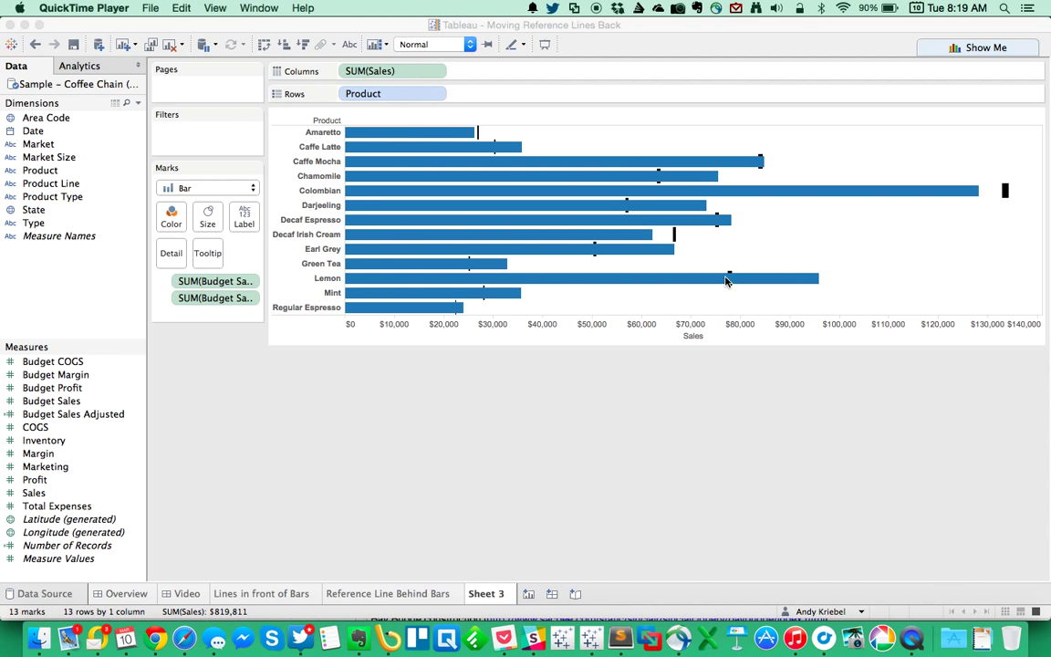